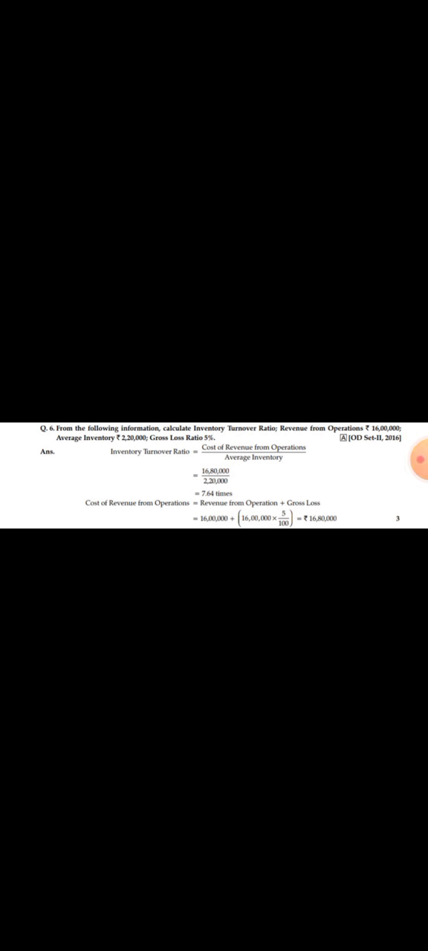
# Reveal the toolbar with back, favourite, share and delete options over the Inventory Turnover Ratio photo
pyautogui.click(214, 476)
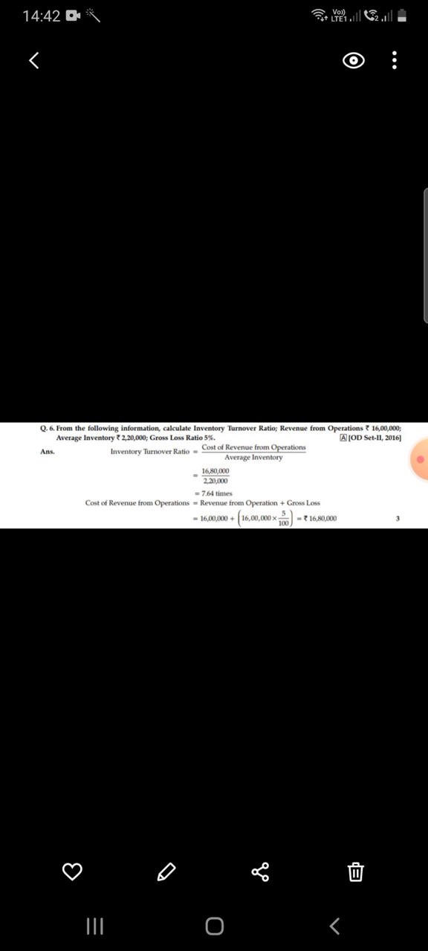